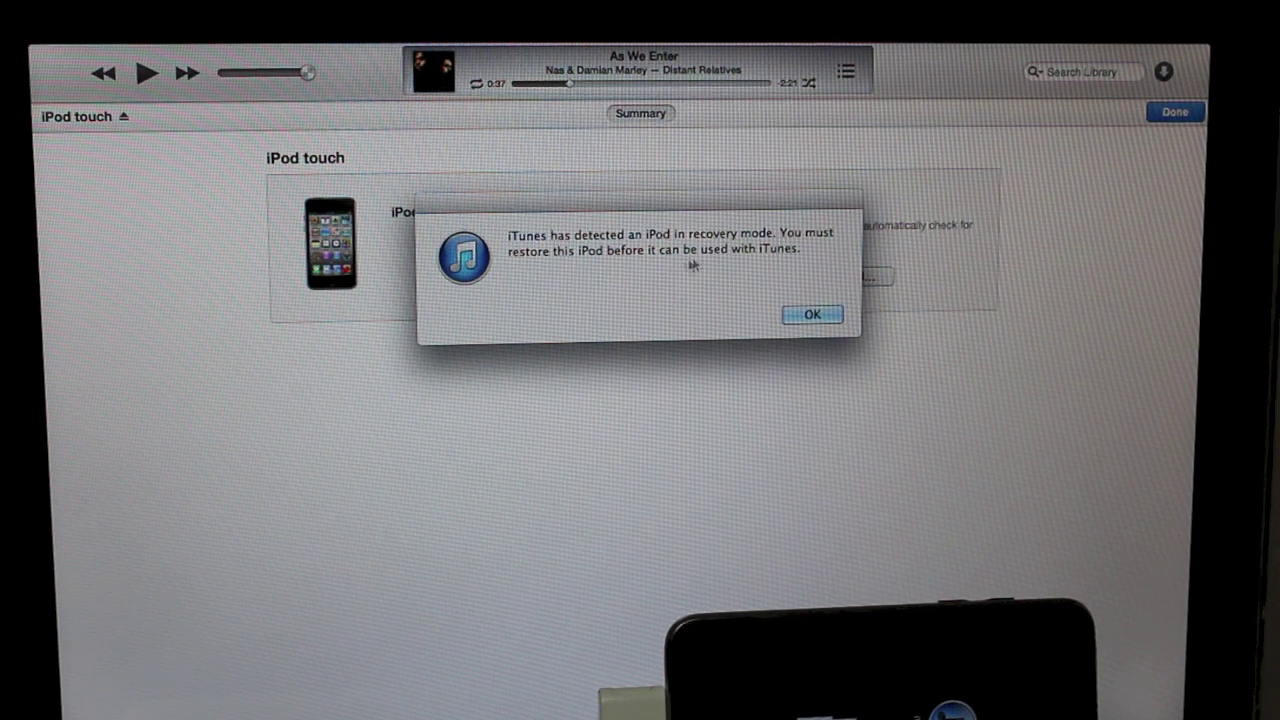
Step: Acknowledge the recovery-mode alert so the iPod touch summary with Restore iPod shows
left_click(812, 314)
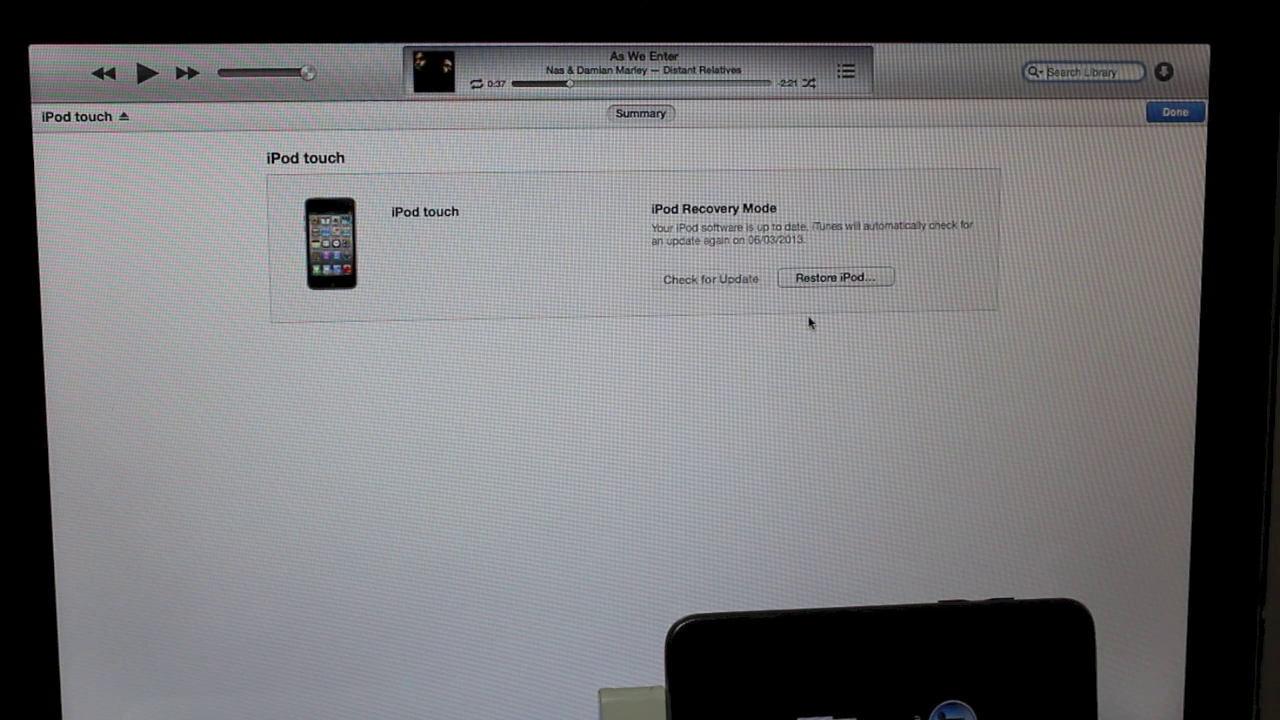